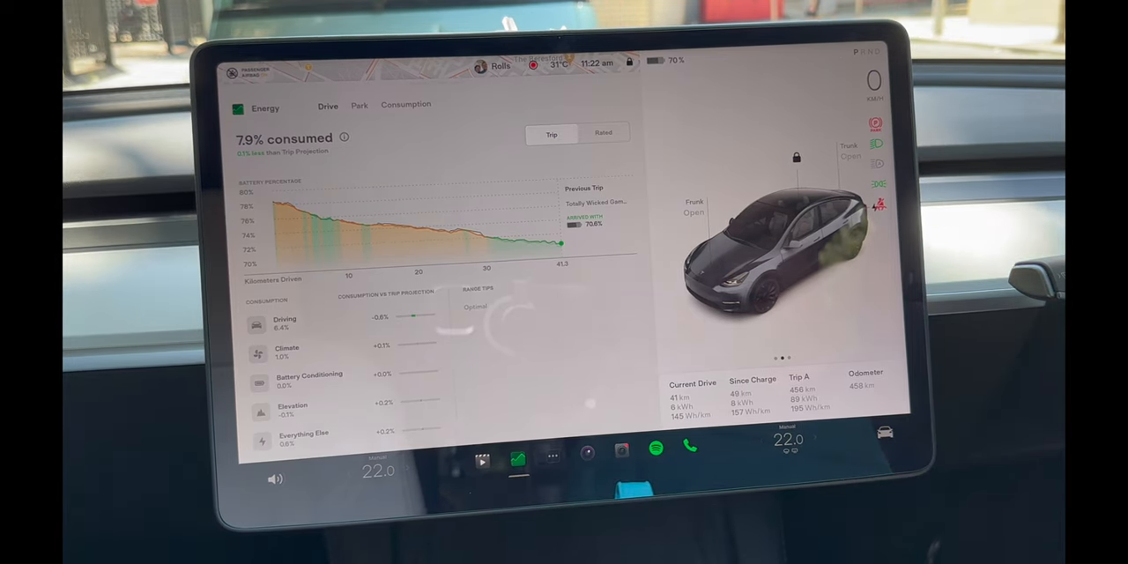
Step: Go to Controls > Safety and scroll down to the Security Alarm and Joe Mode options
click(885, 434)
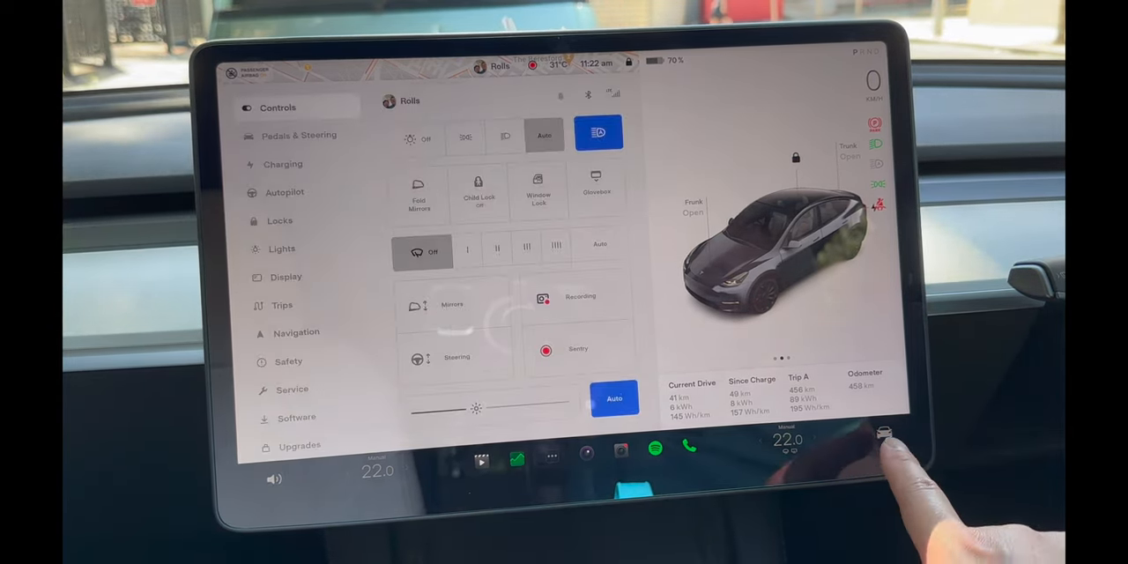
click(288, 362)
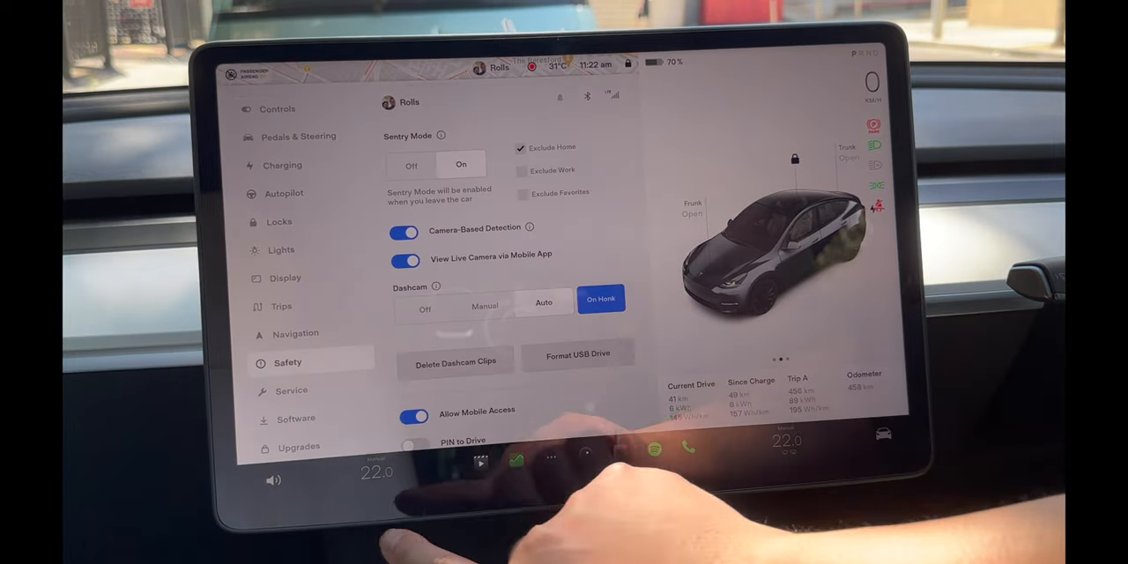
scroll(down, 3)
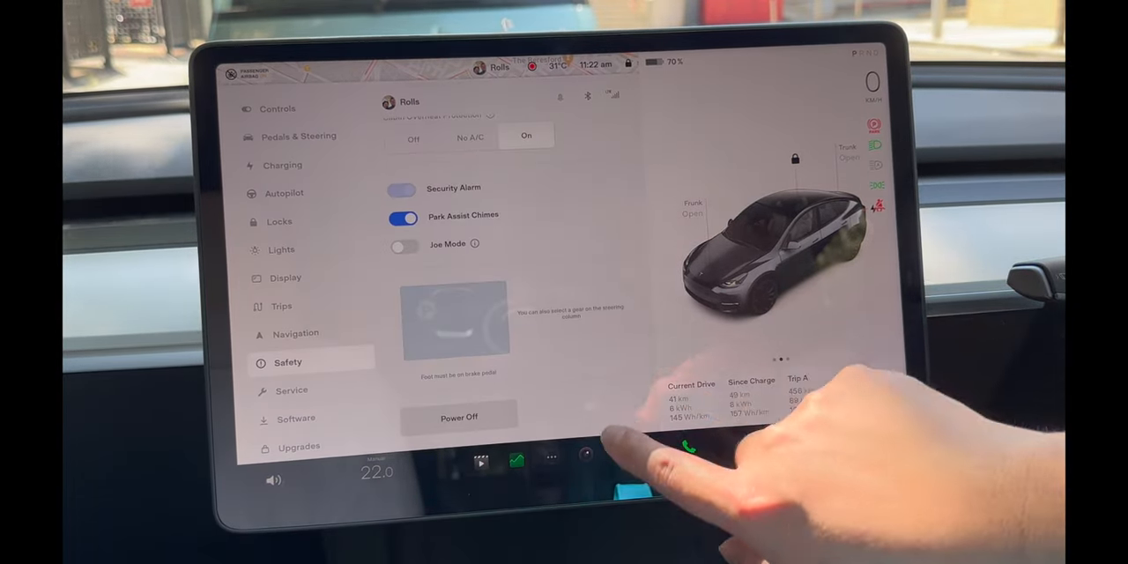
click(459, 416)
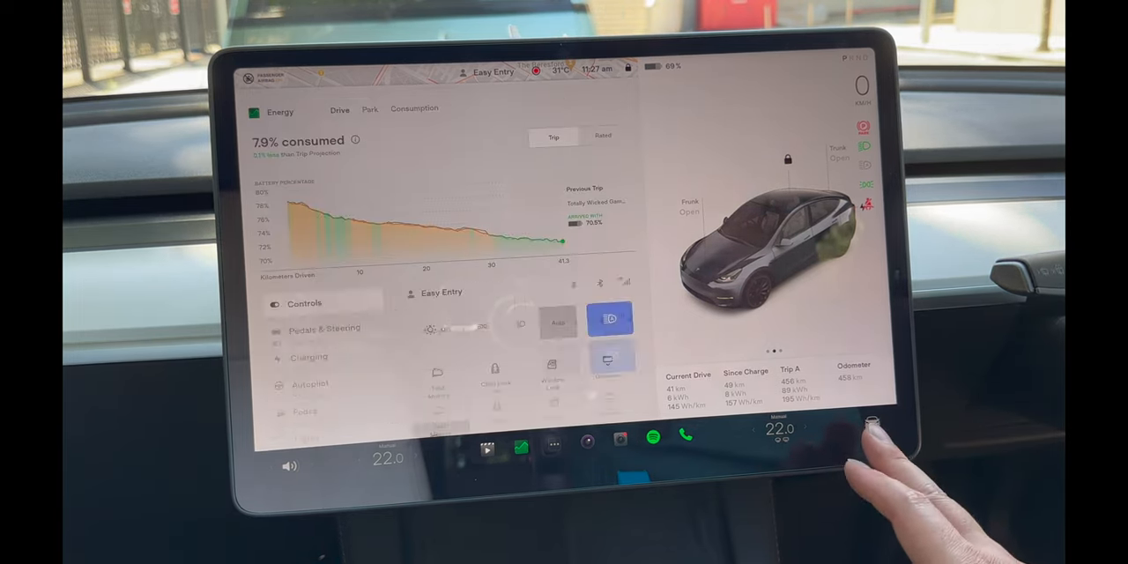
Step: In Controls > Safety, turn Sentry Mode on, read its info popup and close it
click(303, 304)
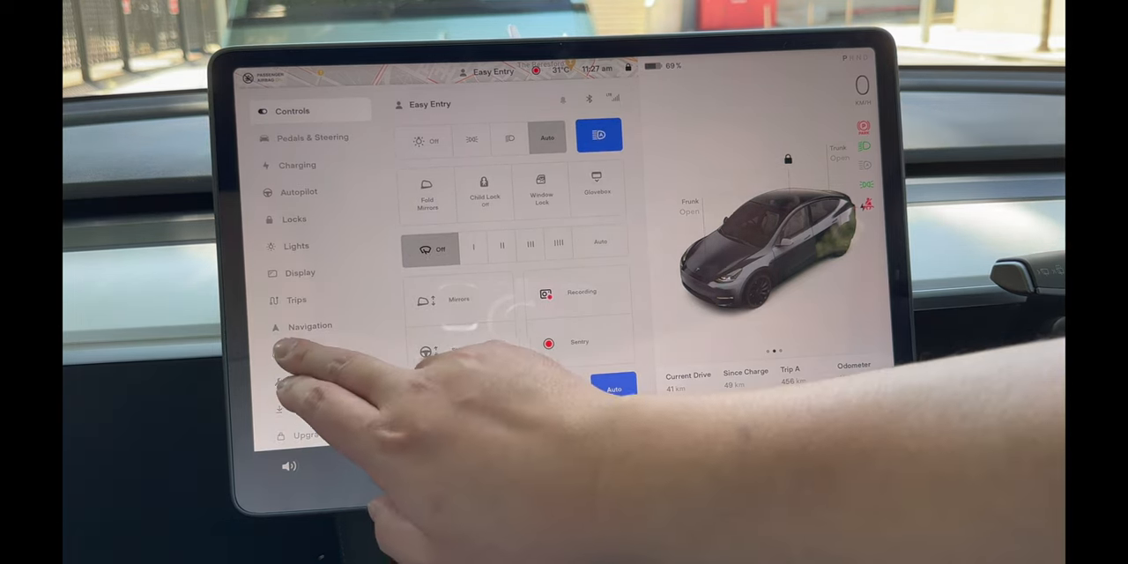
click(303, 353)
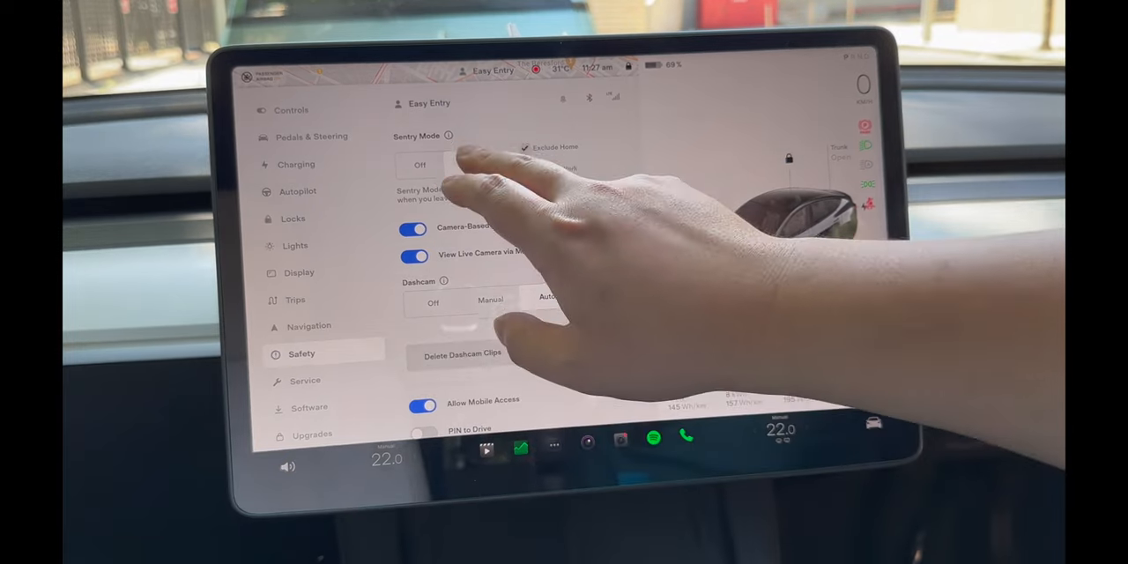
click(469, 166)
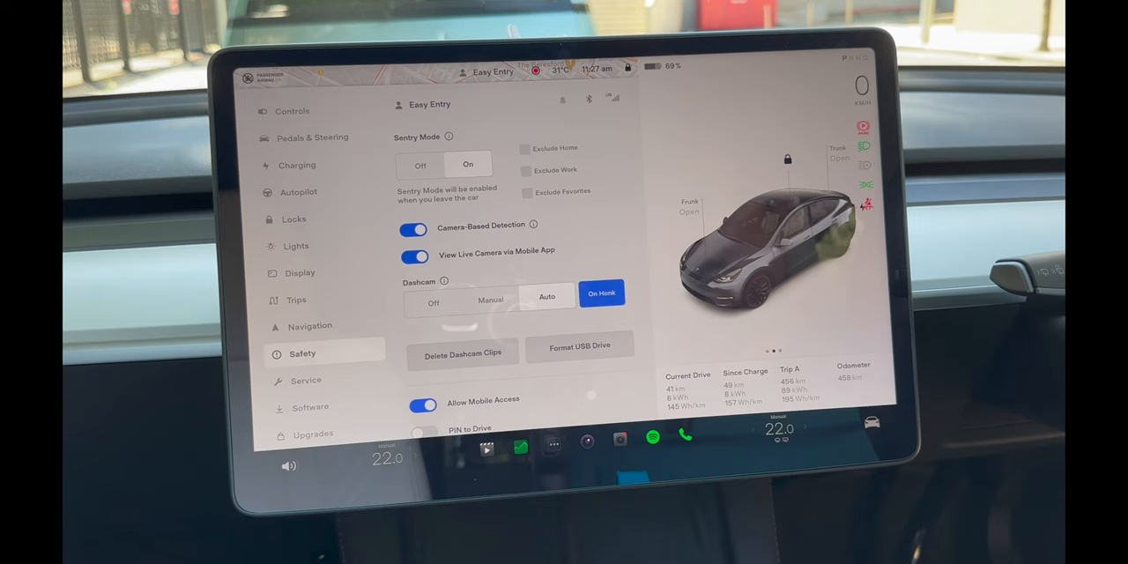
click(444, 138)
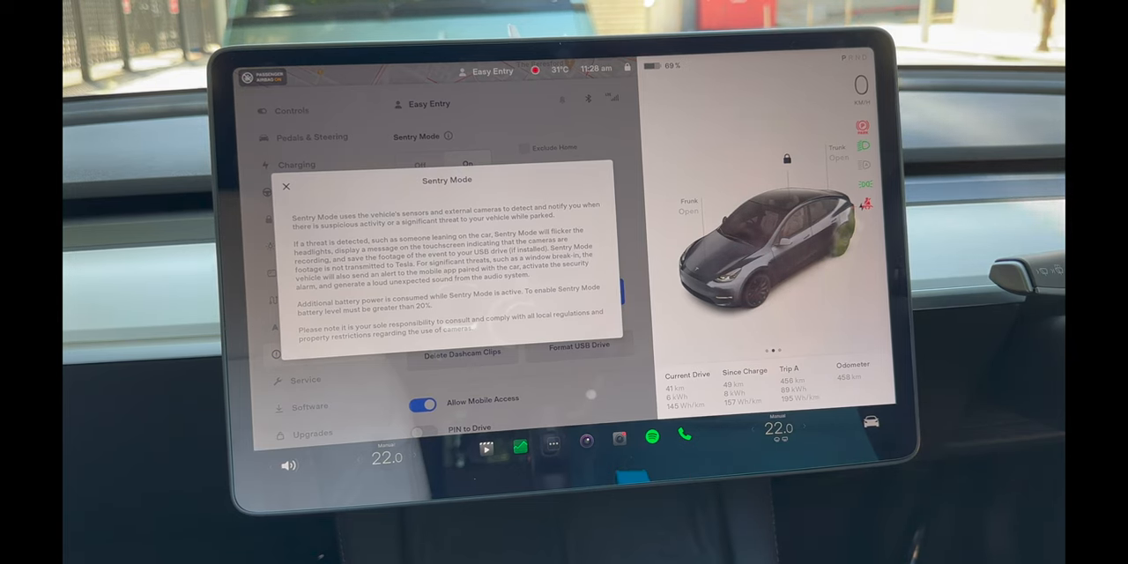
click(285, 187)
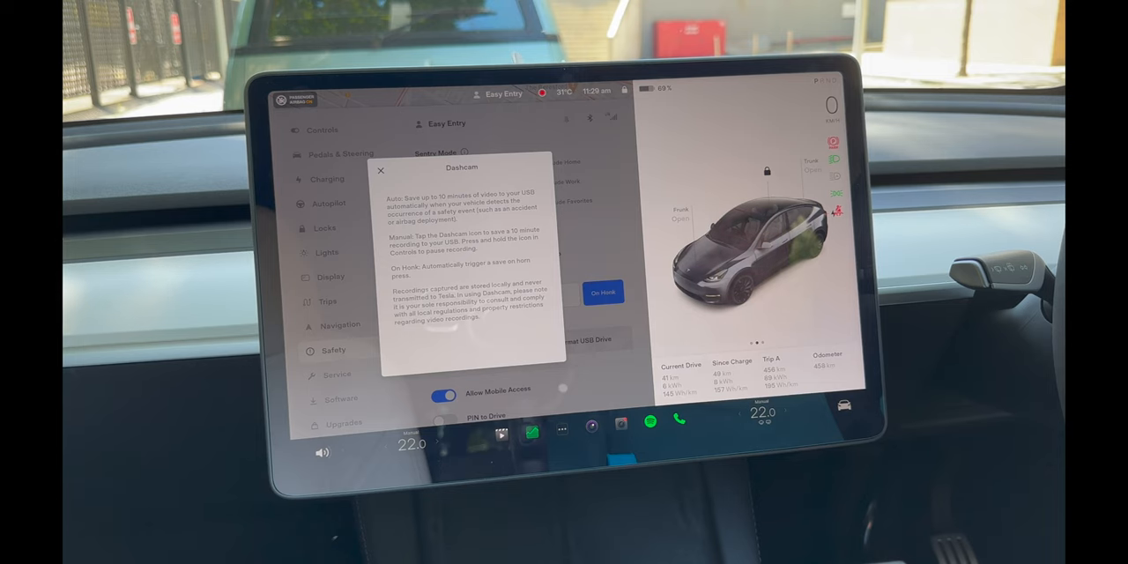
Step: Close the Dashcam explanation so On Honk can be selected under Dashcam
click(381, 169)
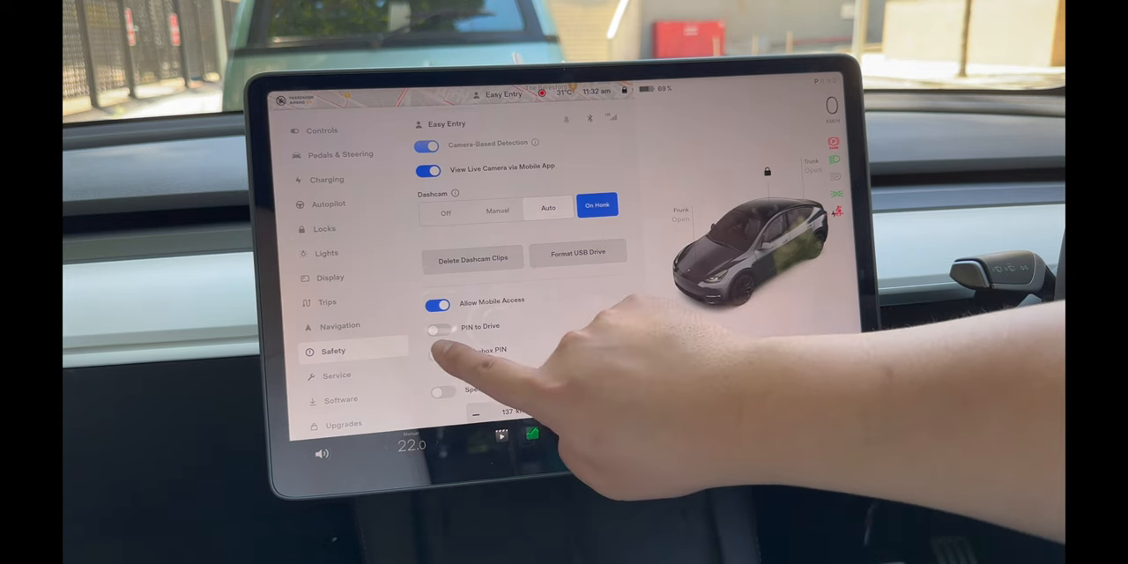
Step: Enable PIN to Drive and start entering the new 4-digit PIN on the keypad
click(442, 332)
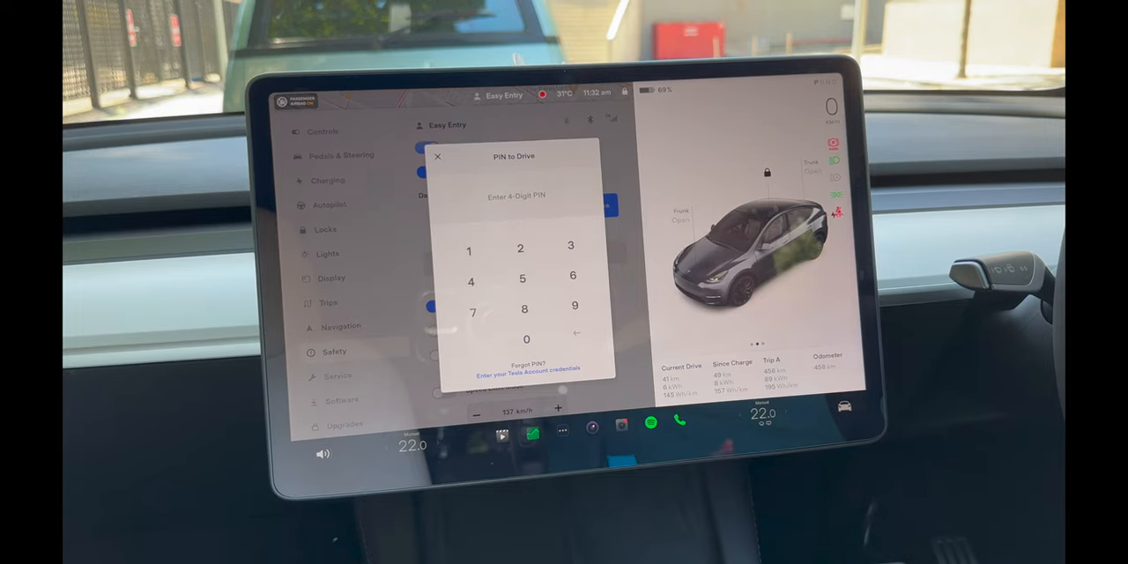
click(437, 155)
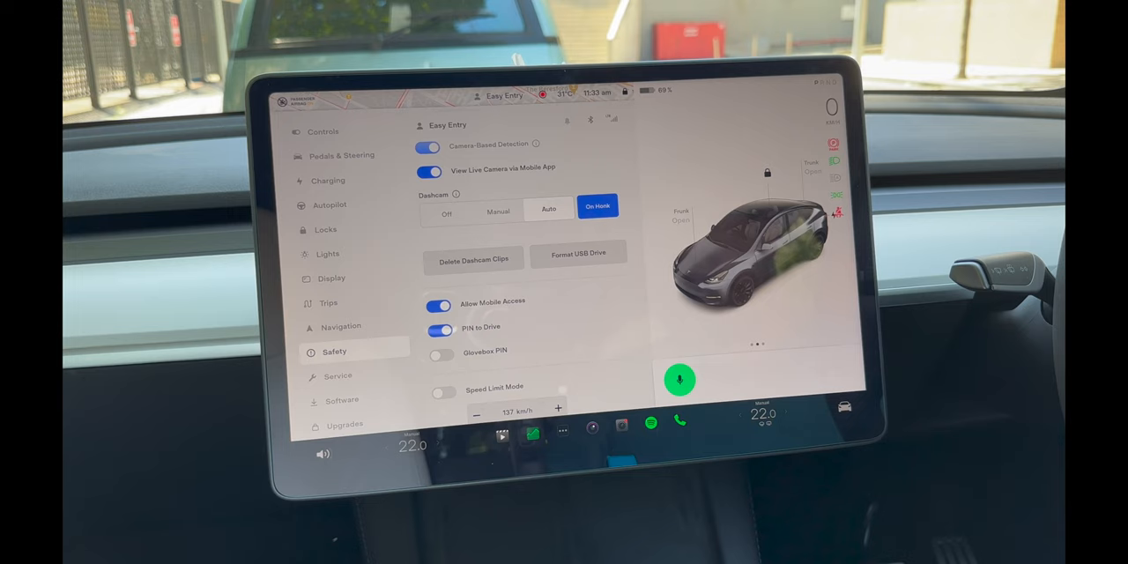
click(681, 381)
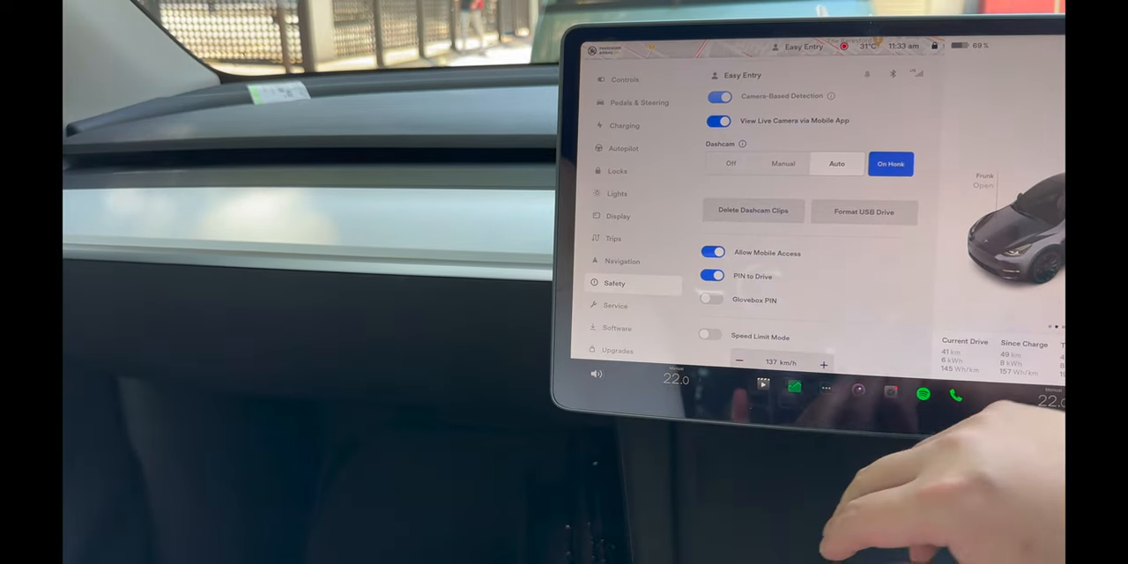
click(712, 300)
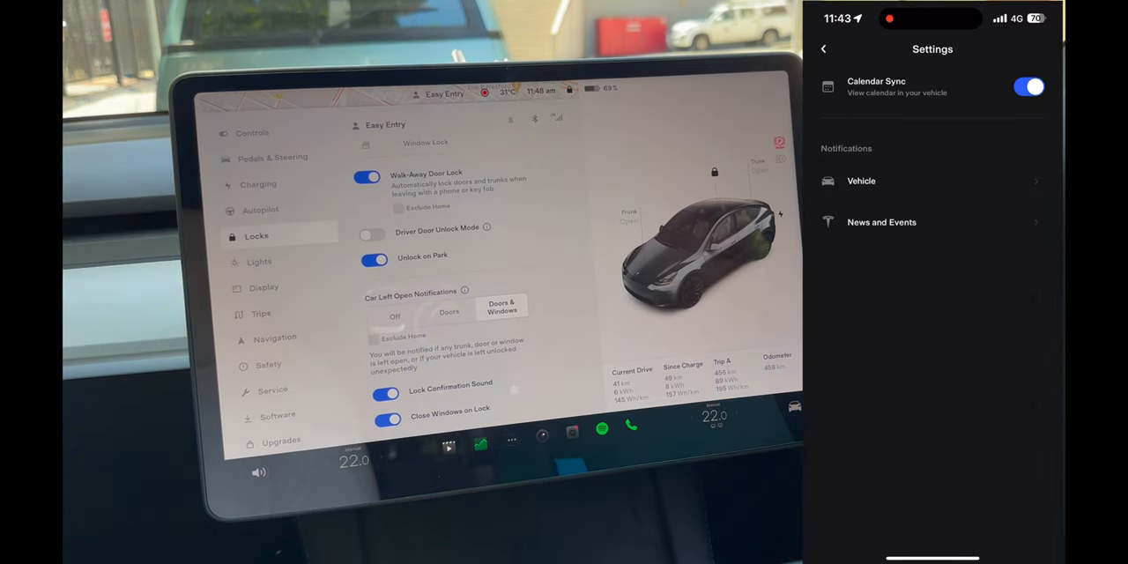
Step: Choose Vehicle under Settings > Notifications to see the alert toggles
click(861, 180)
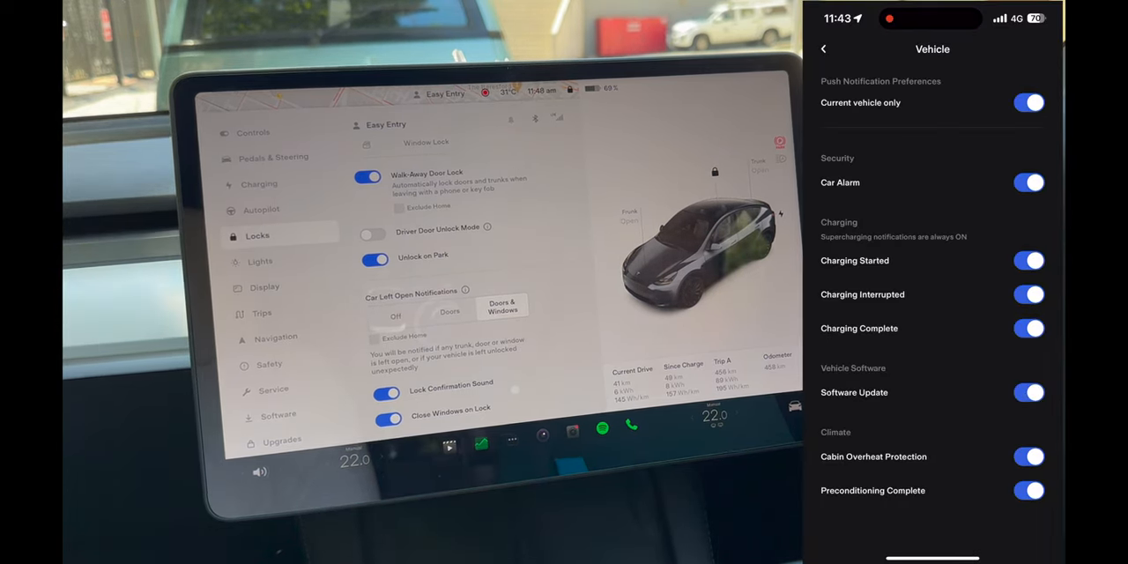